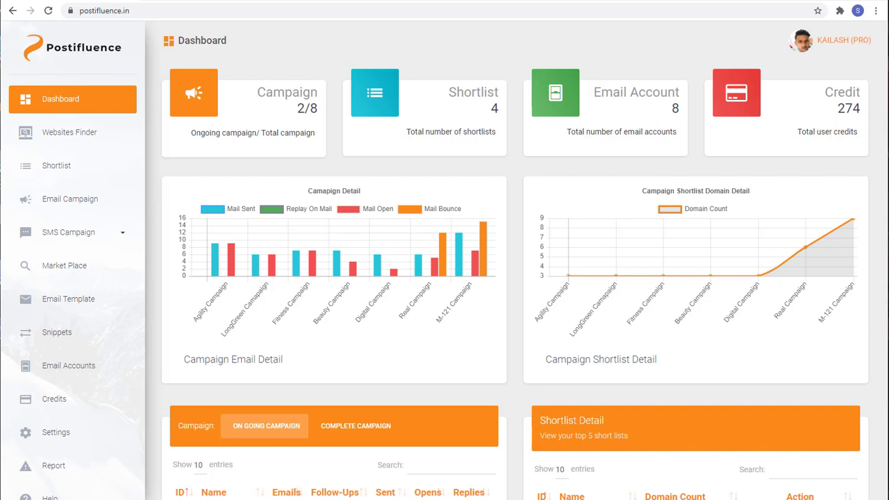
mouse_move(118, 133)
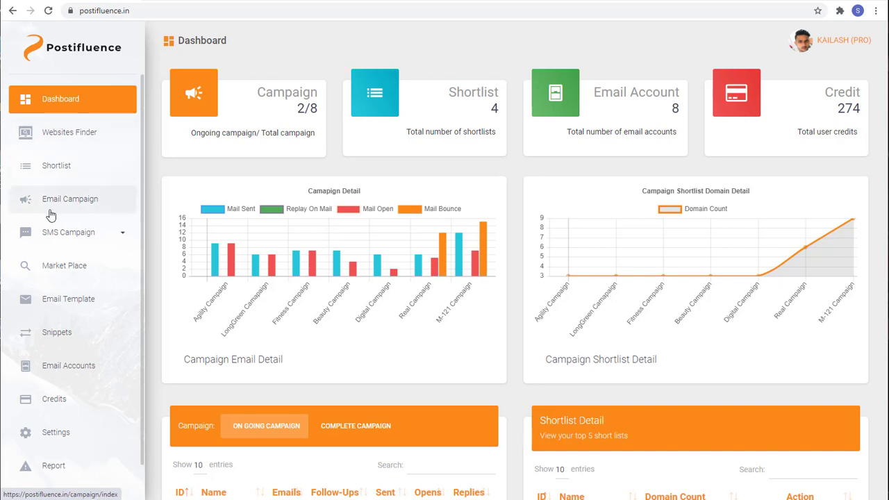
- Open the SMS-Campaign list from the sidebar and scroll through its four campaigns
click(69, 199)
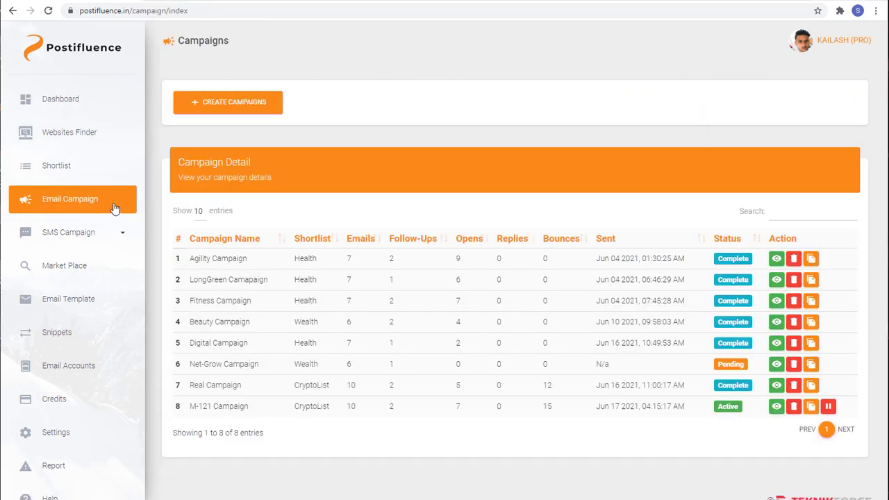
click(68, 232)
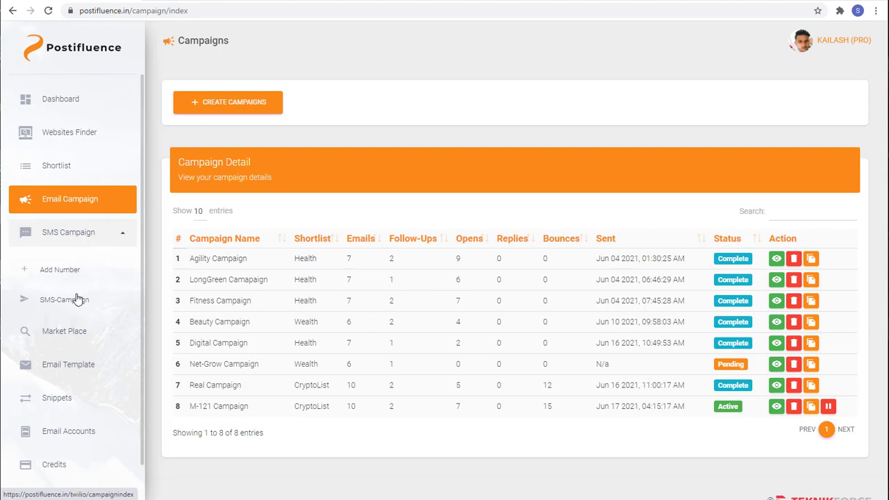
click(64, 299)
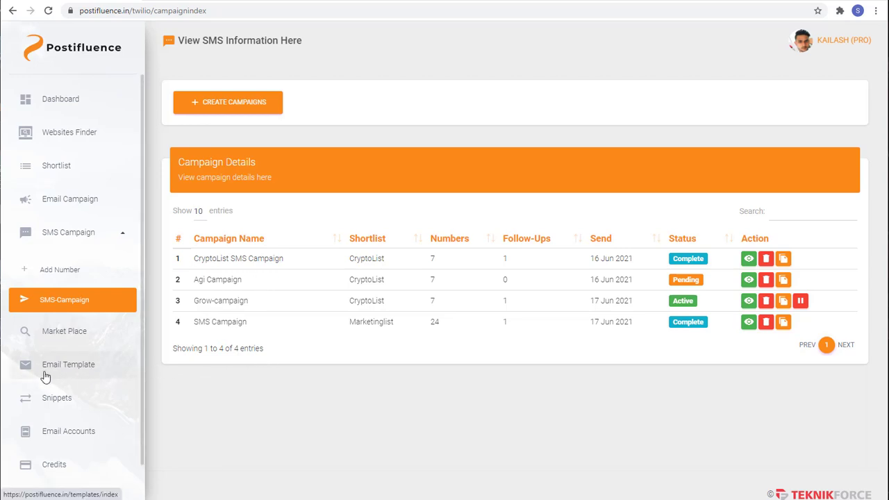
scroll(down, 3)
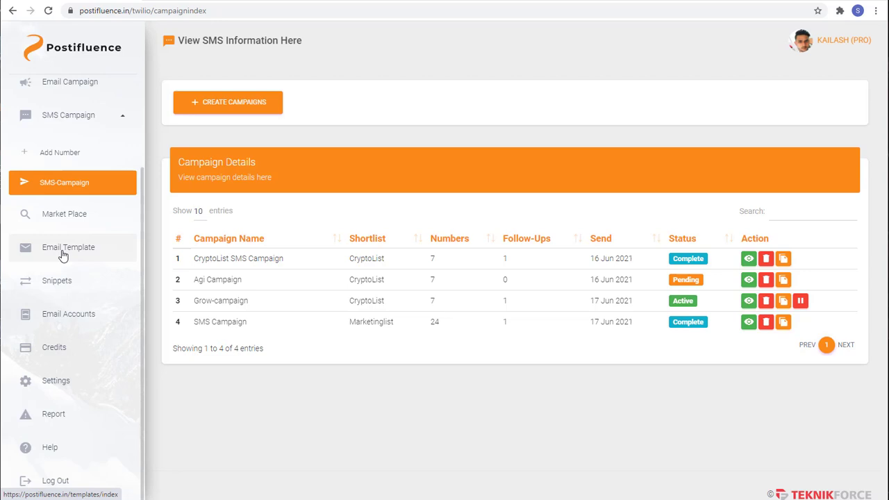
mouse_move(82, 258)
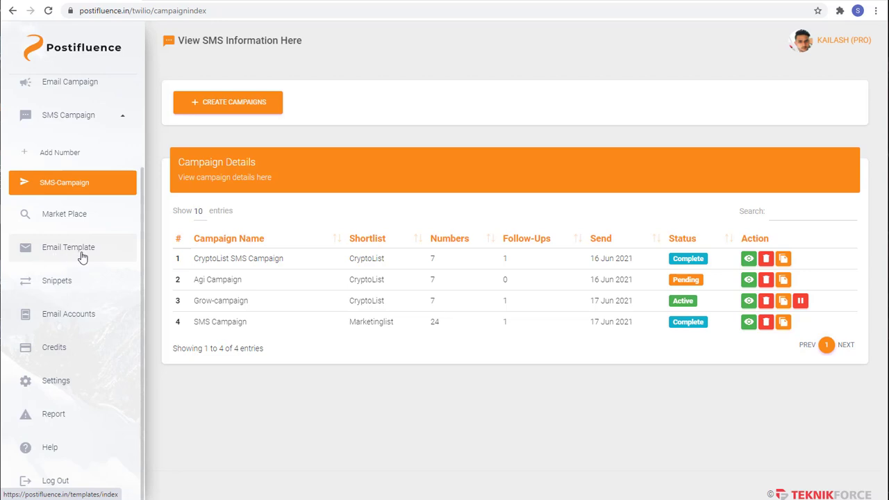
mouse_move(68, 251)
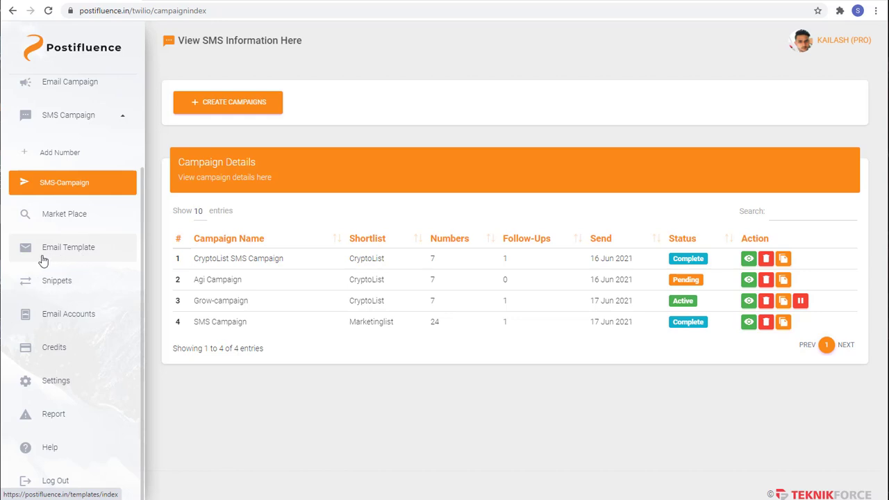
- Show the three saved email templates and start adding a new template
click(68, 247)
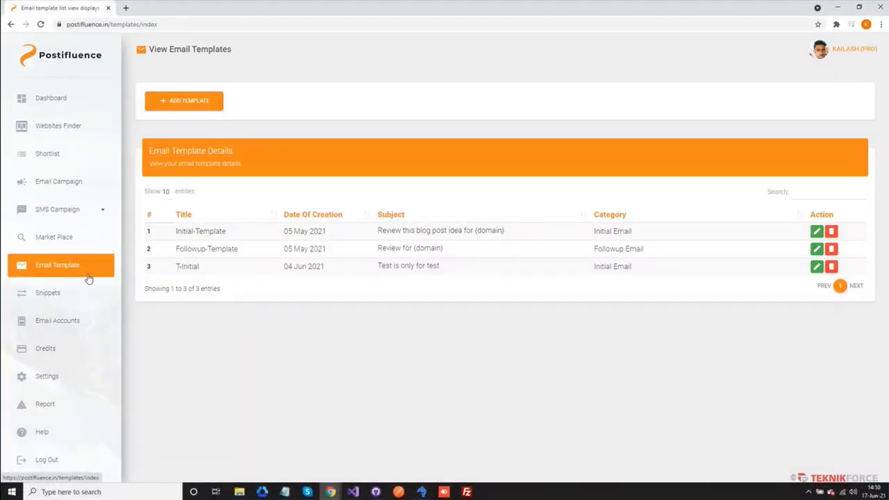
mouse_move(170, 125)
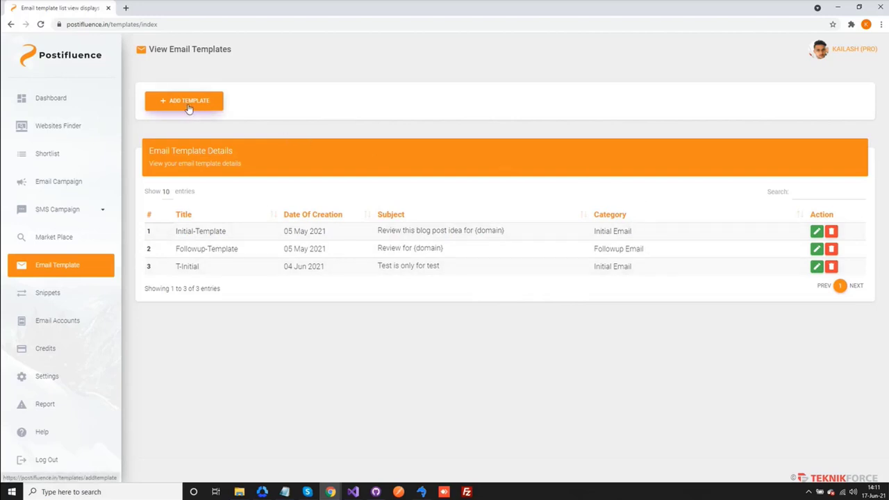
click(183, 100)
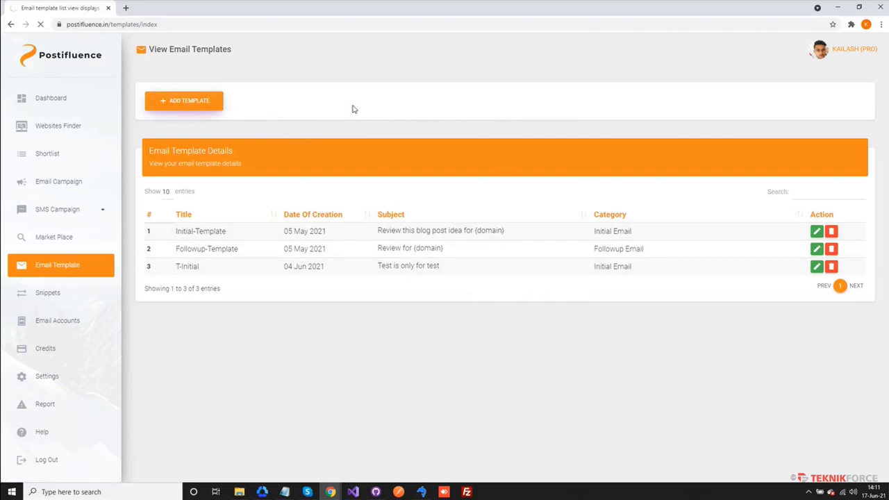
- Title the new email template 'My-Initial-Temp'
click(184, 101)
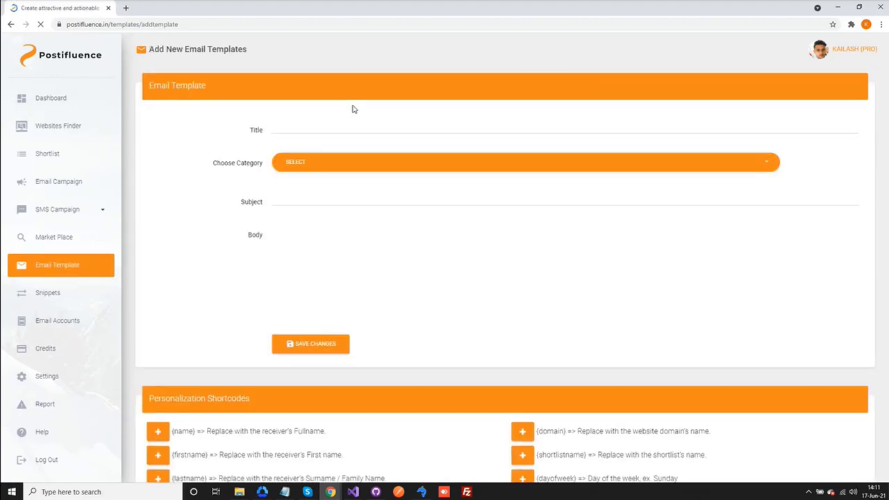
text(M)
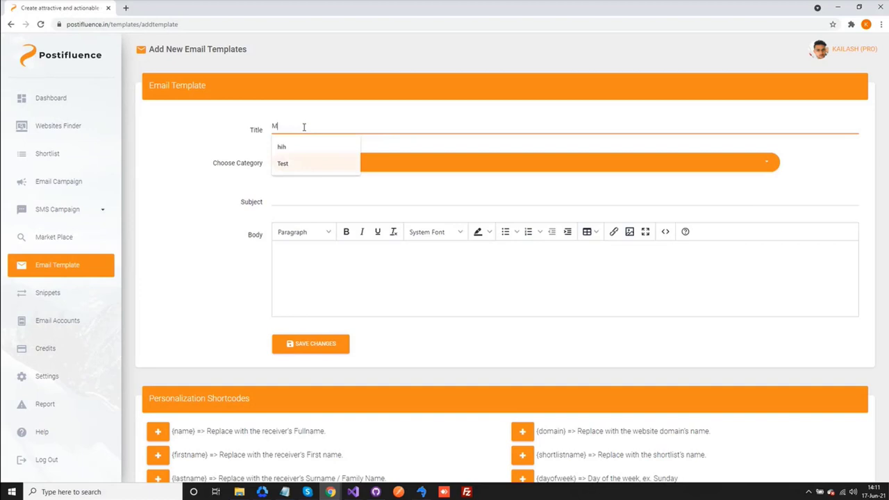
text(y-in)
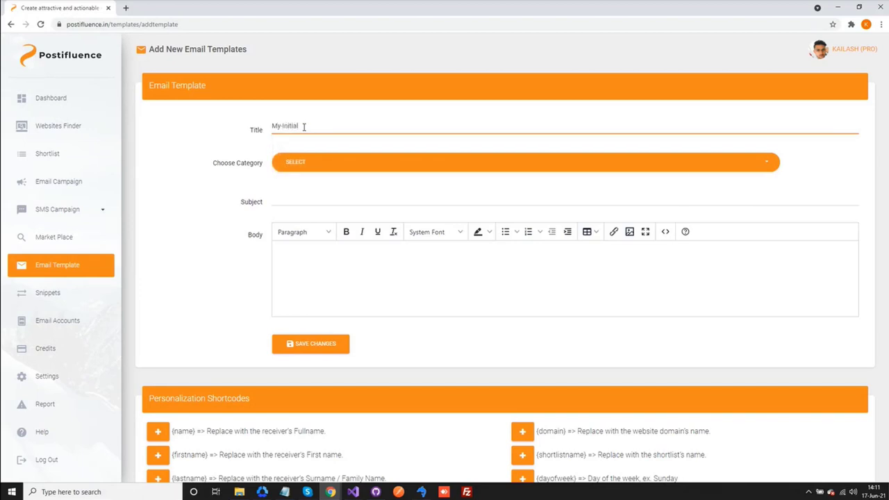
text(-Temp)
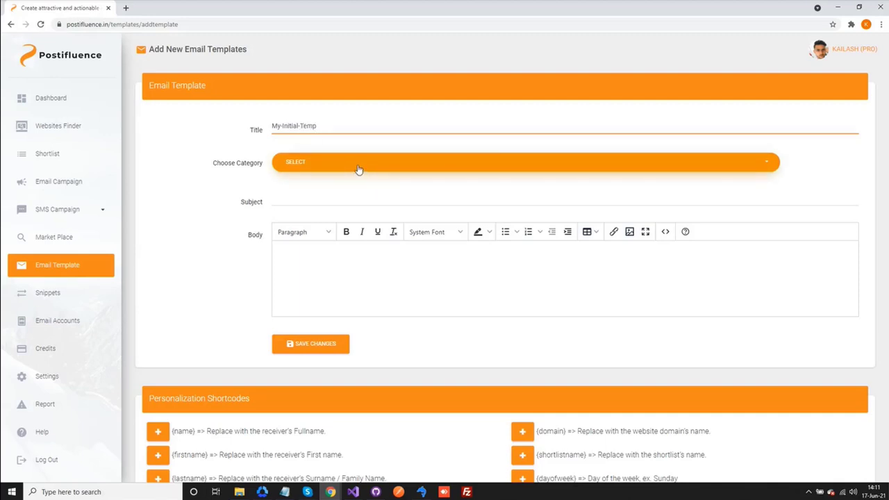
mouse_move(304, 170)
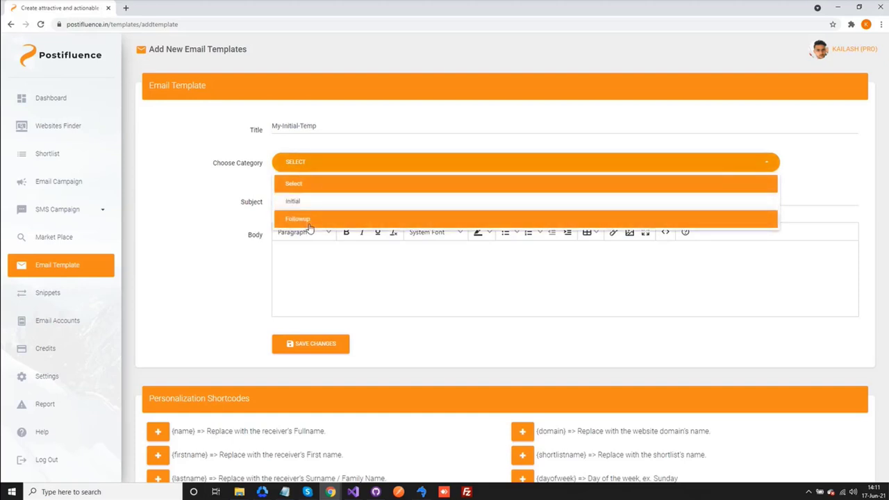
- Set category Initial and subject 'Review blog post idea for {domain}'
click(292, 201)
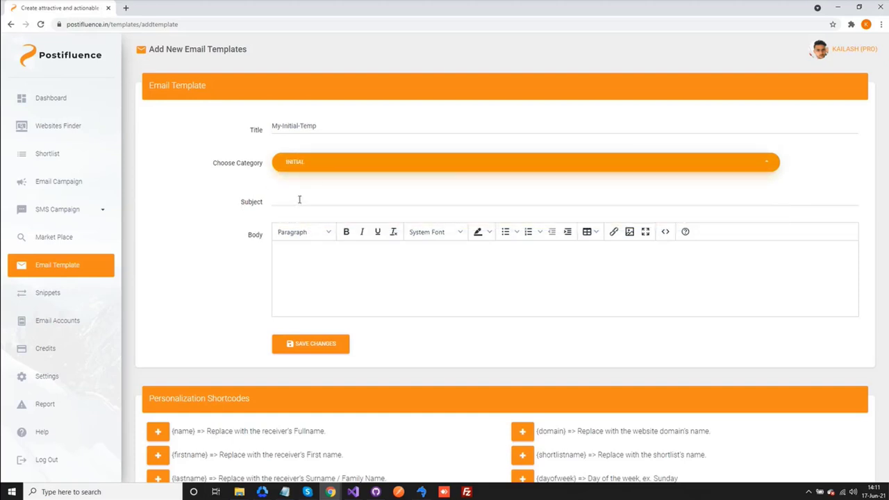
text(Review blog post idea)
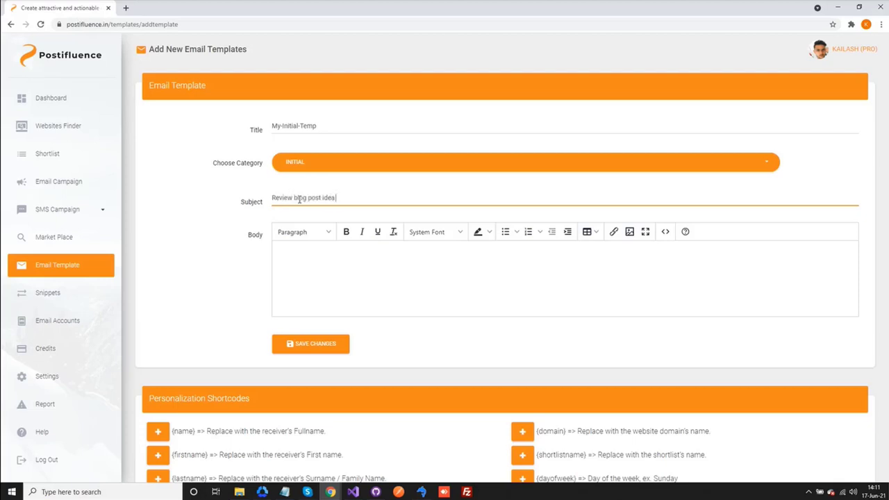
text(for)
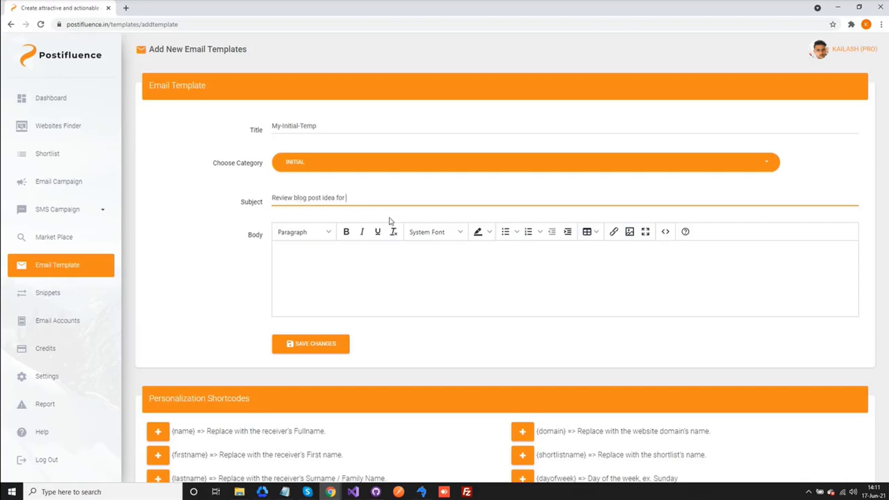
double_click(548, 430)
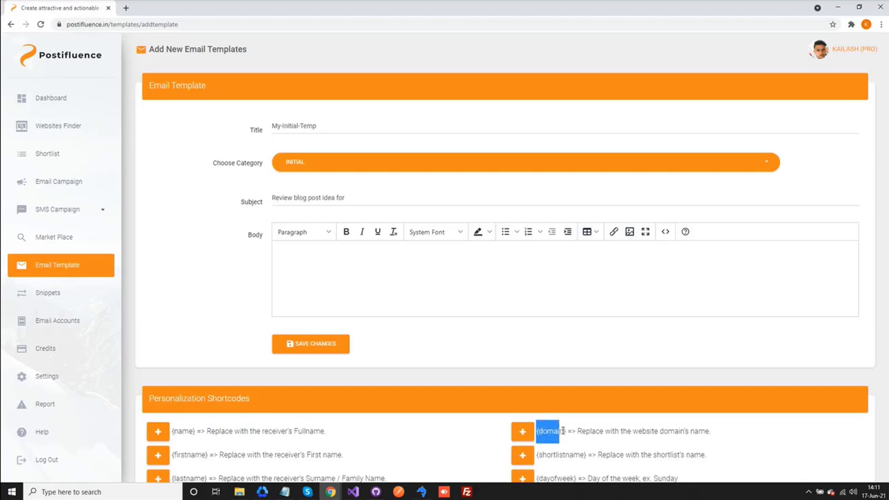
click(356, 198)
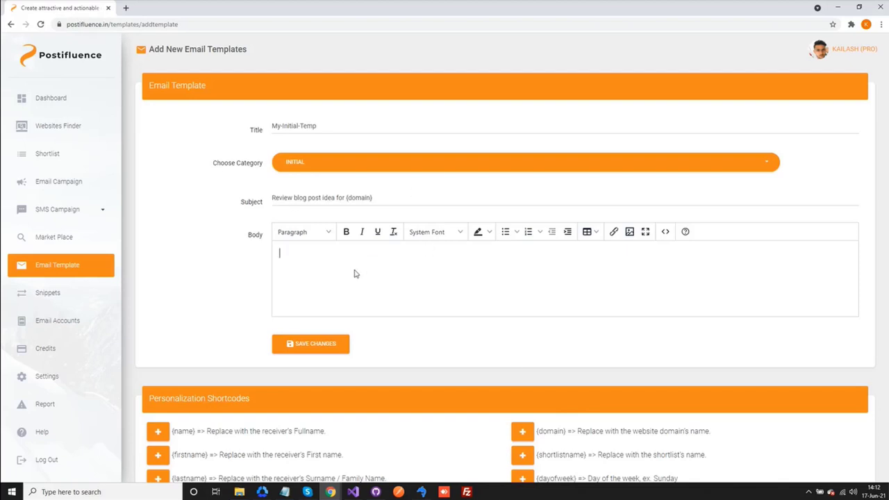
- Insert the {name}, {firstname}, {lastname} and {domain} shortcodes into the template body
scroll(down, 3)
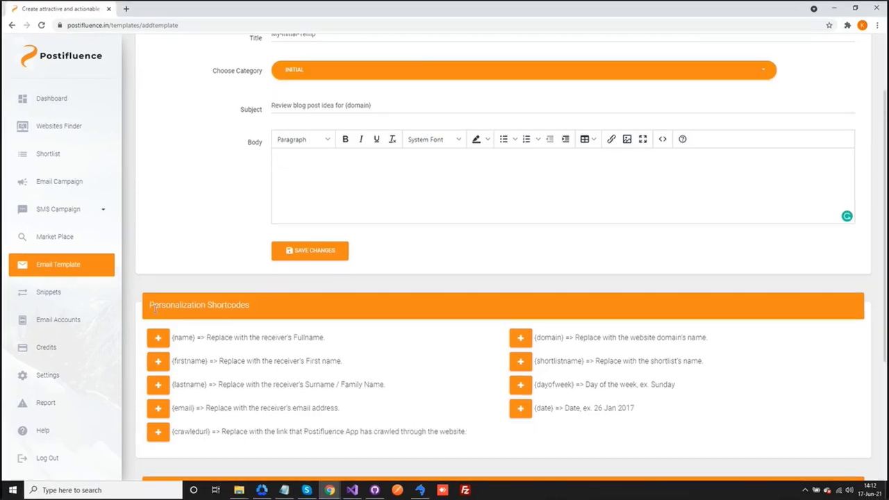
scroll(down, 3)
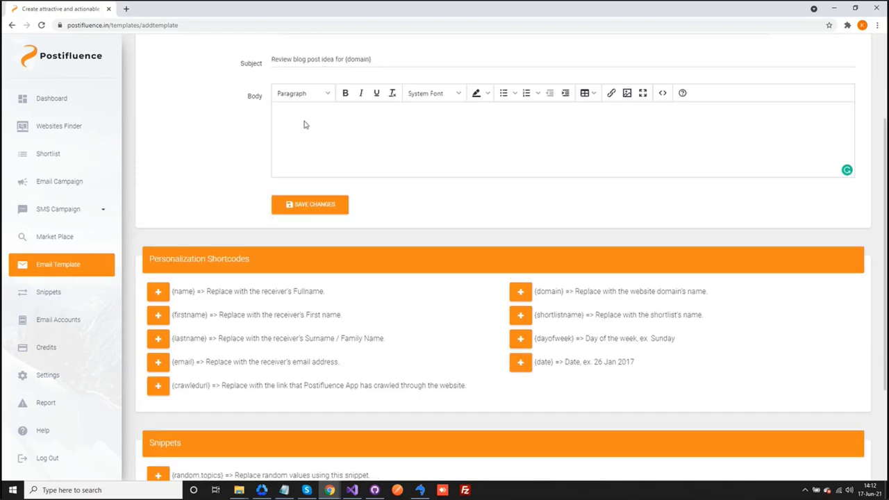
click(158, 291)
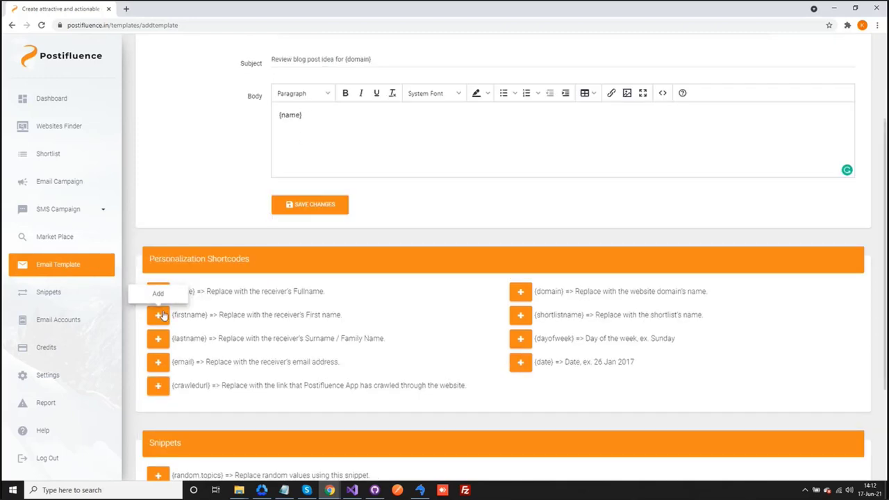
click(157, 338)
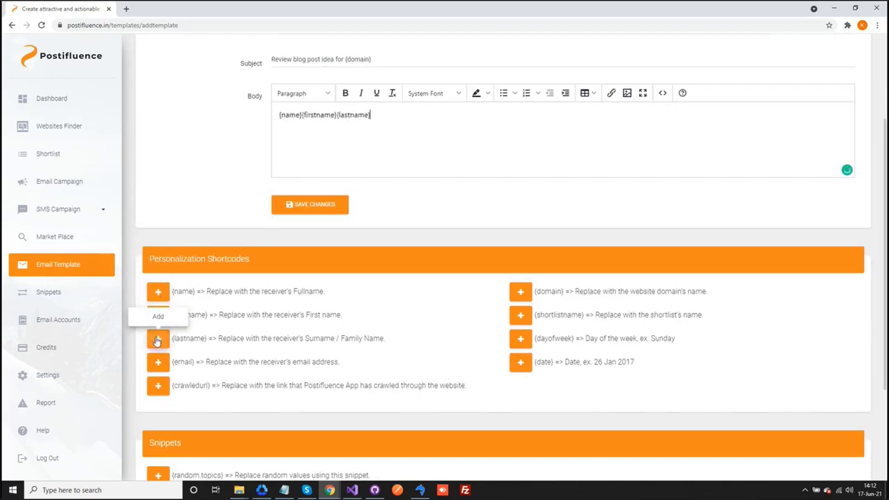
click(157, 361)
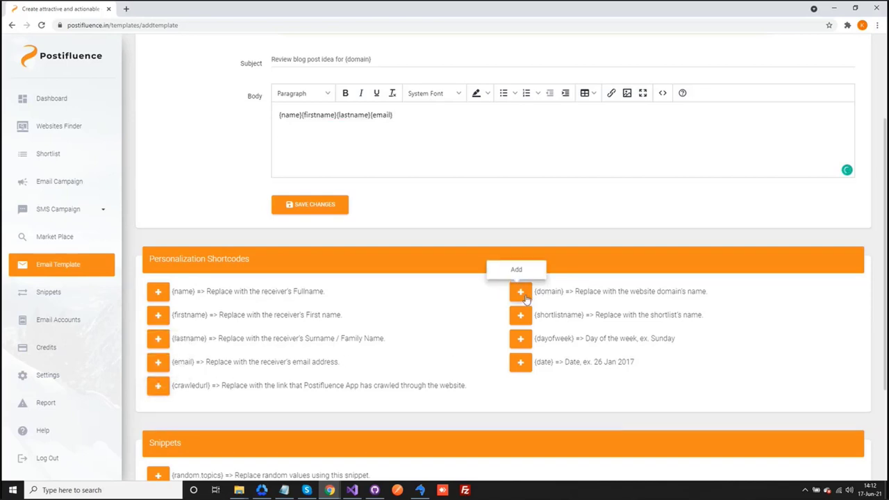
click(520, 314)
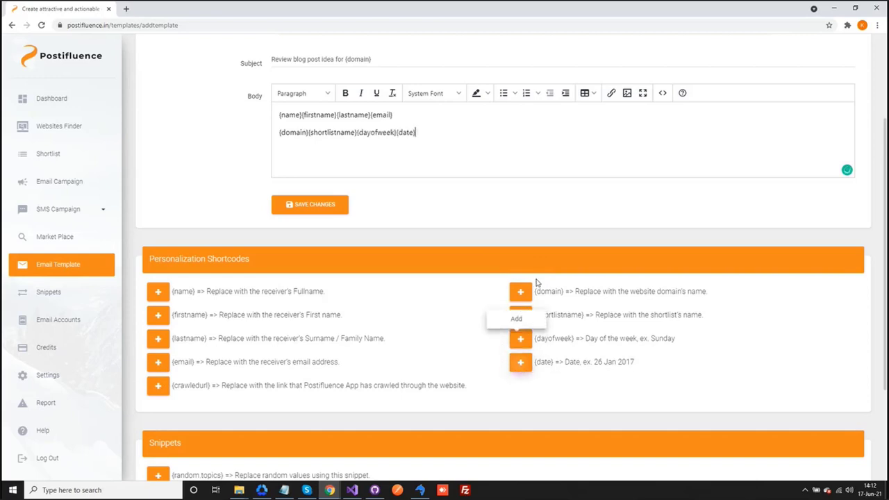
scroll(down, 3)
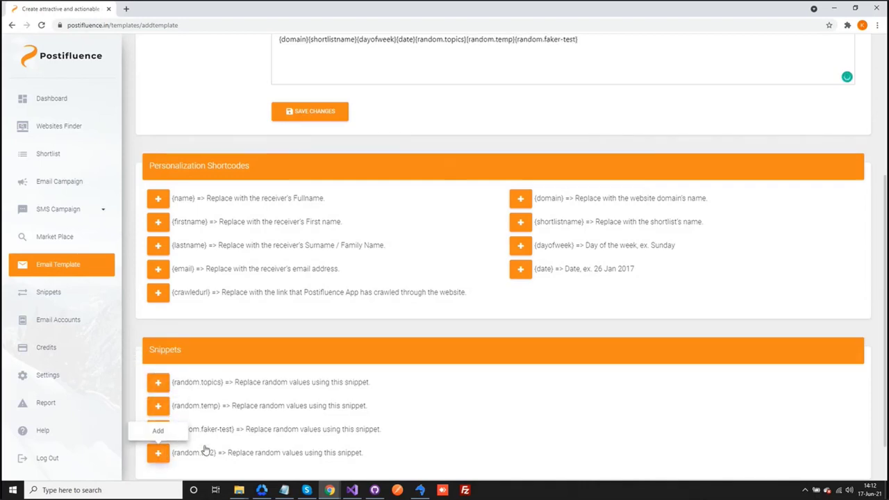
scroll(up, 3)
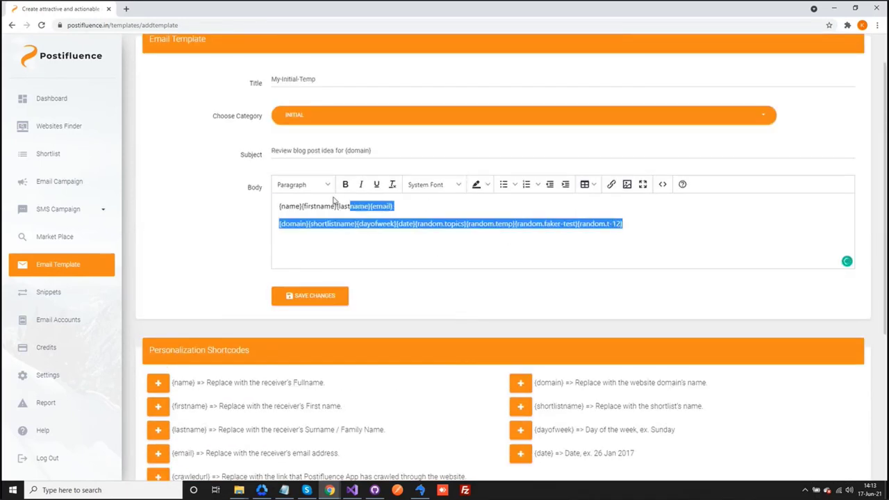
- Replace the shortcode list with the prepared guest-post pitch email and review it
key(Delete)
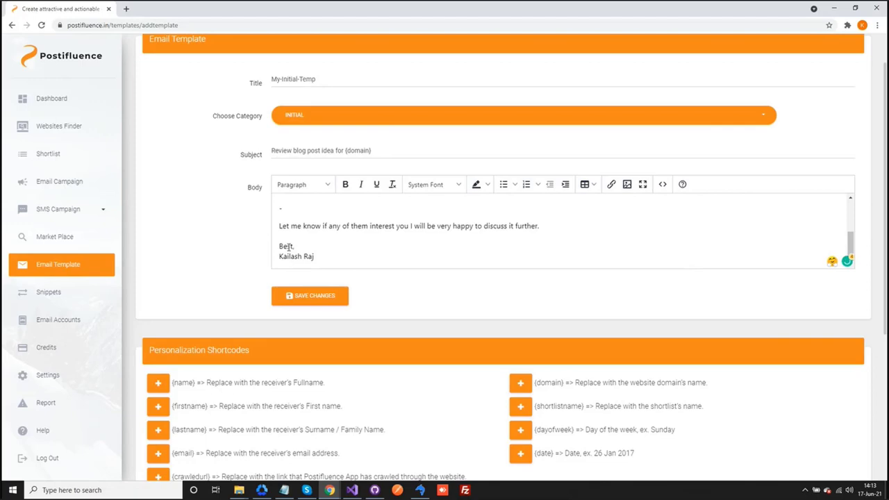
scroll(down, 3)
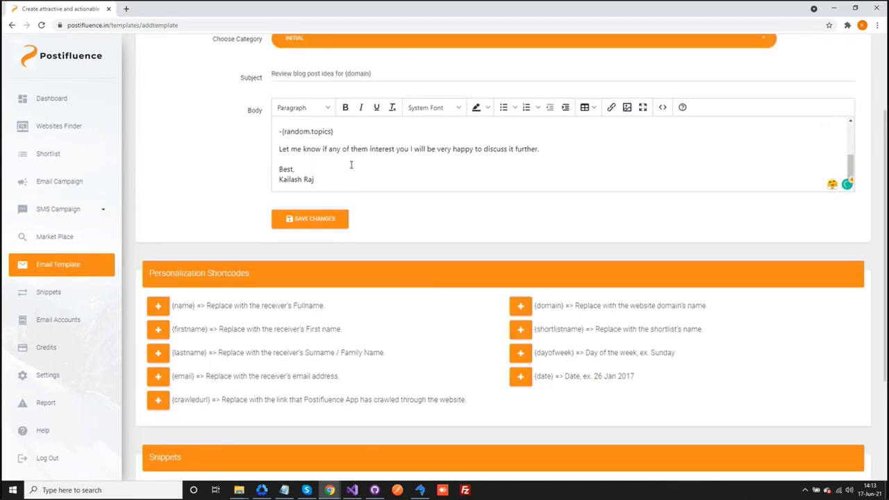
scroll(down, 3)
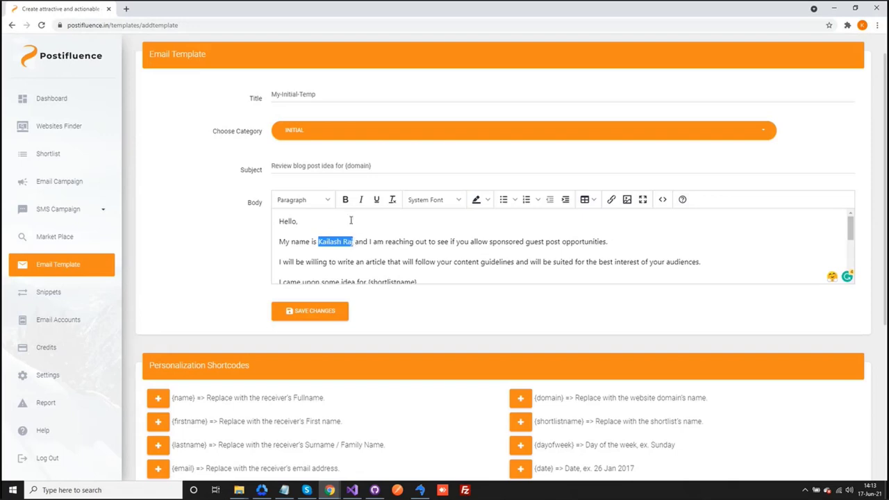
scroll(down, 3)
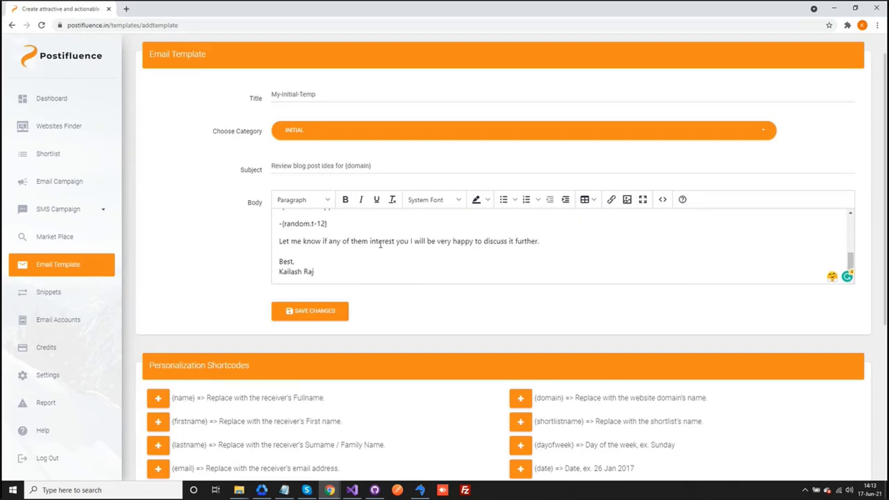
mouse_move(328, 282)
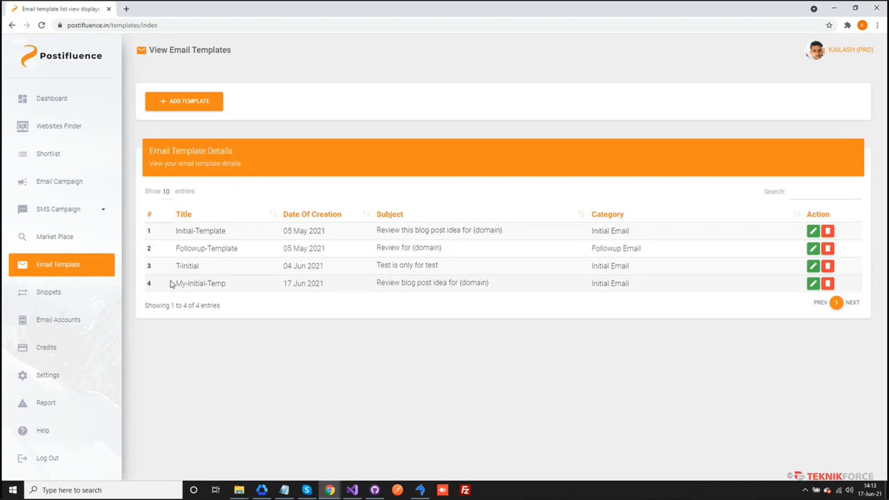
mouse_move(515, 291)
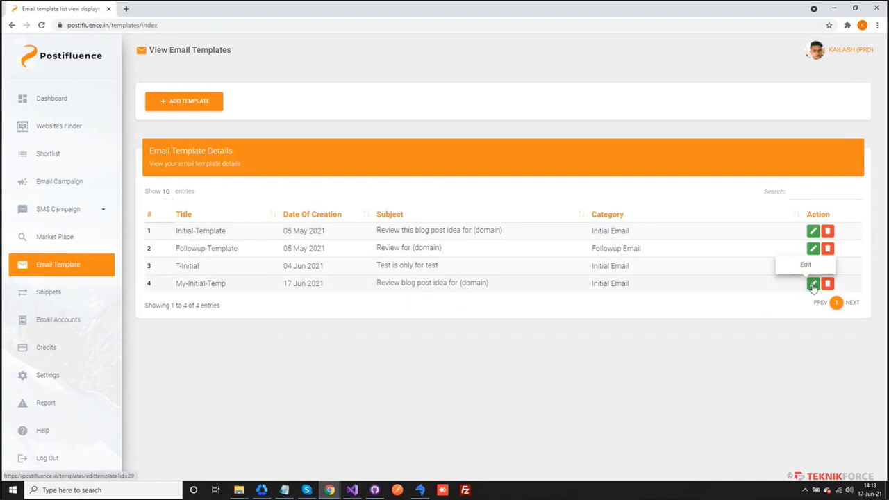
mouse_move(812, 284)
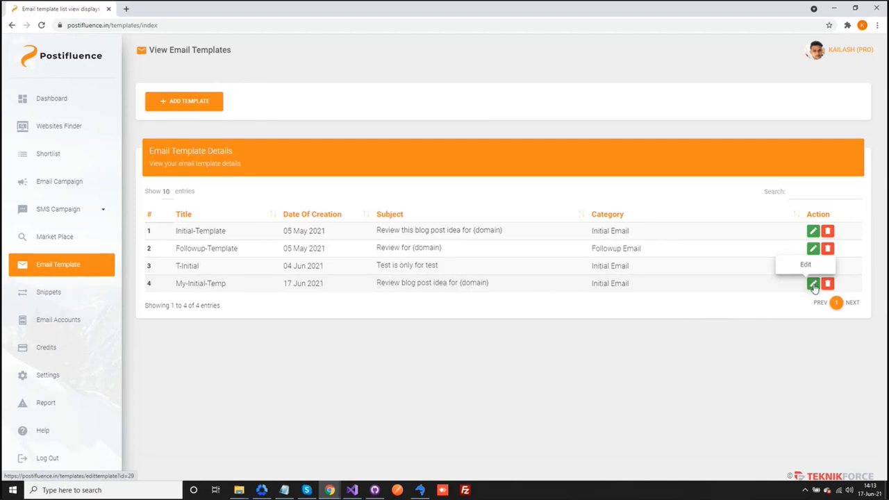
- Reopen My-Initial-Temp, add the {email} greeting, and update the template
click(811, 282)
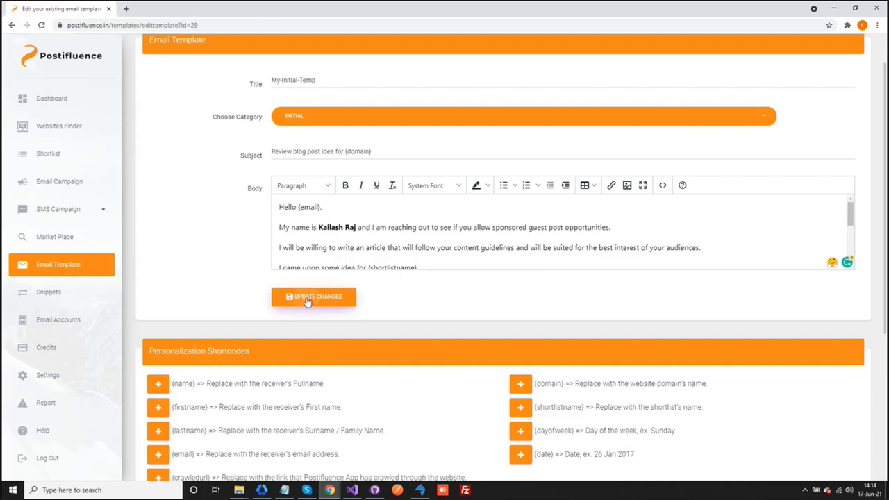
click(313, 297)
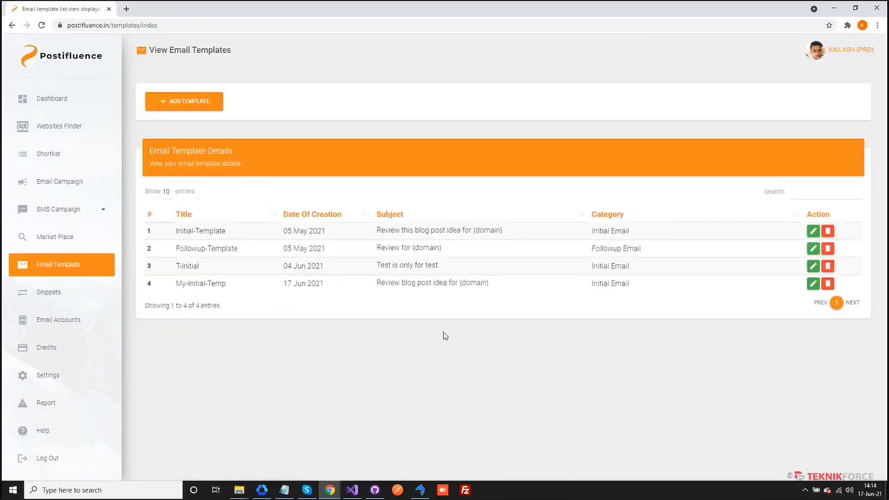
click(827, 230)
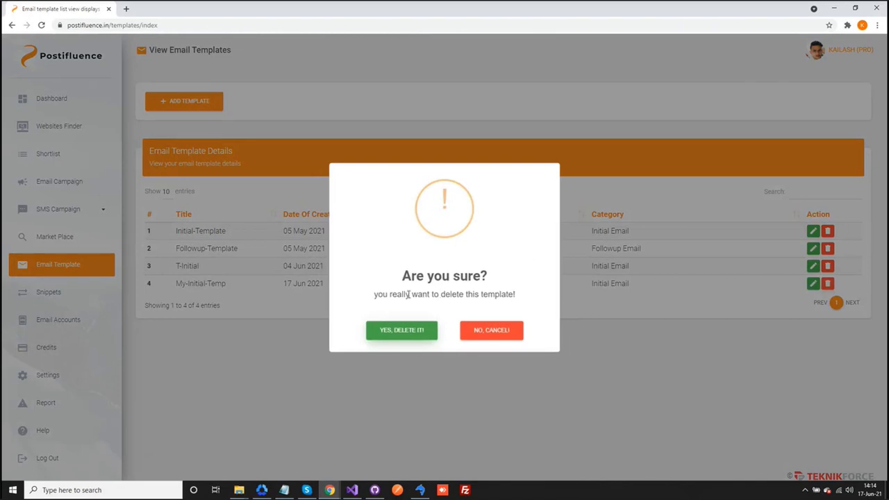
mouse_move(507, 311)
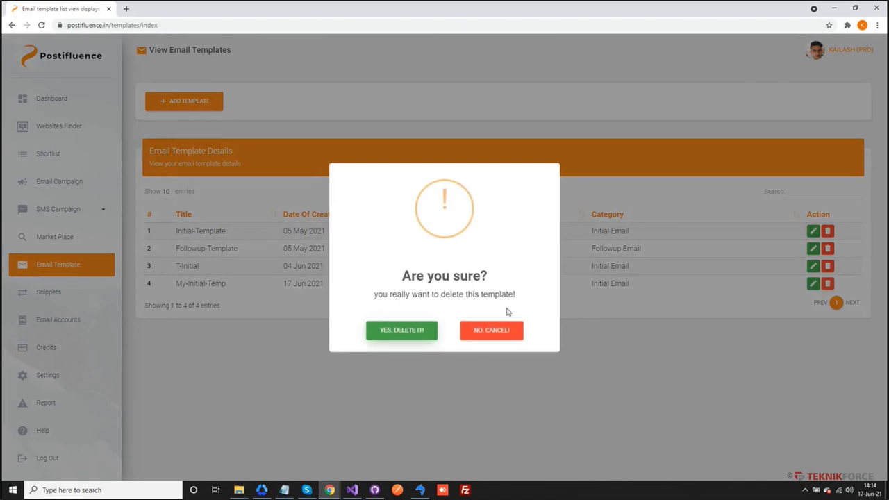
mouse_move(402, 329)
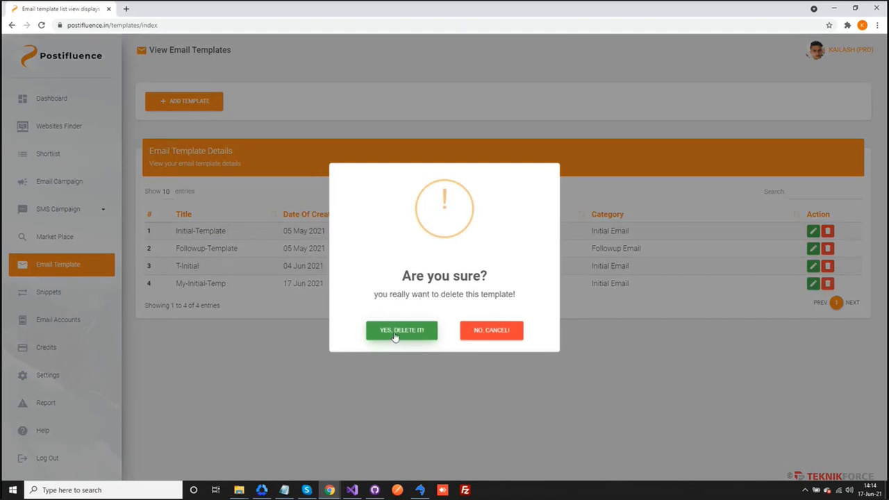
click(402, 330)
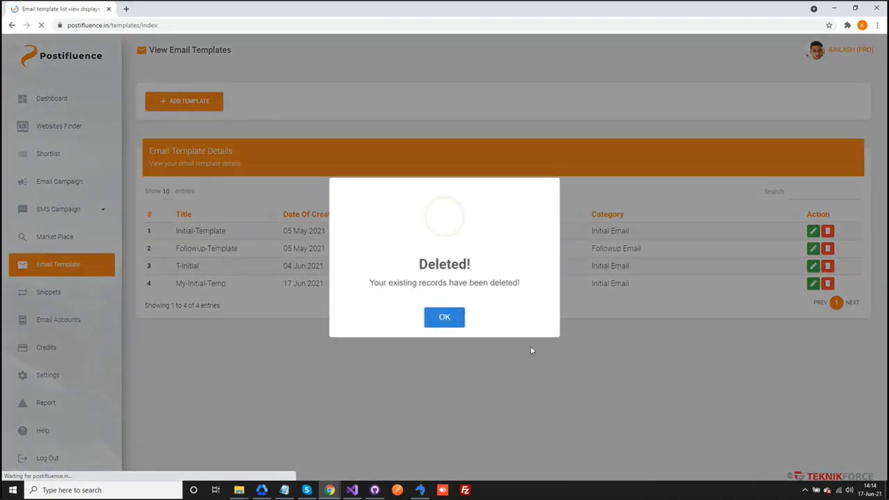
click(444, 317)
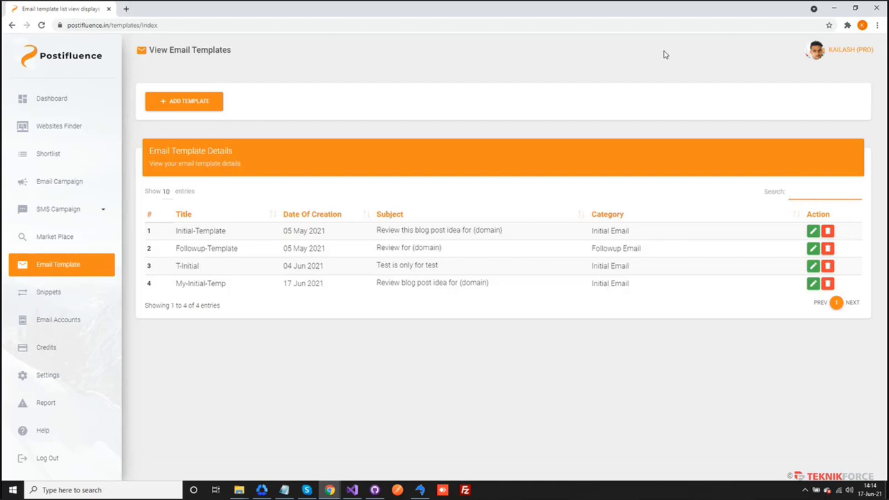
text(my)
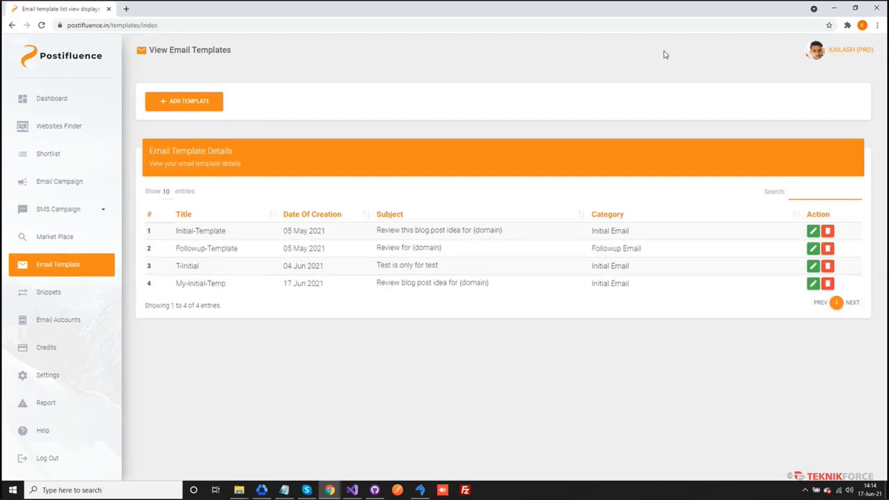
text(foll)
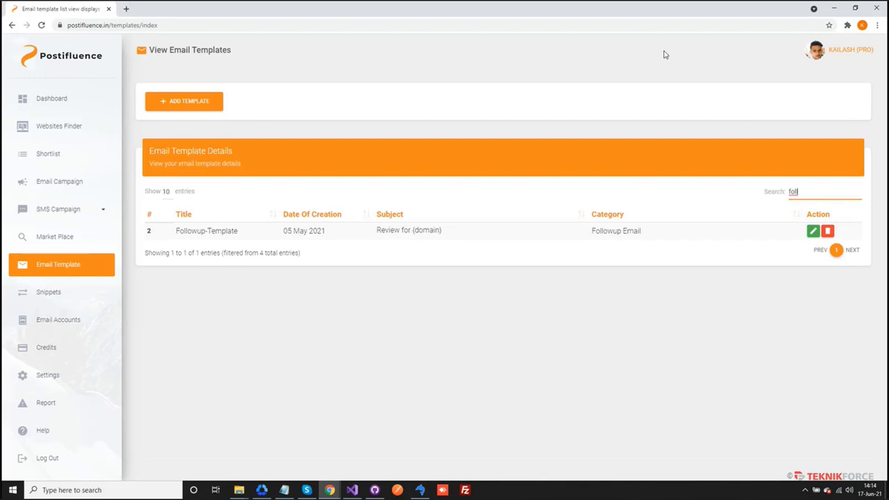
click(812, 191)
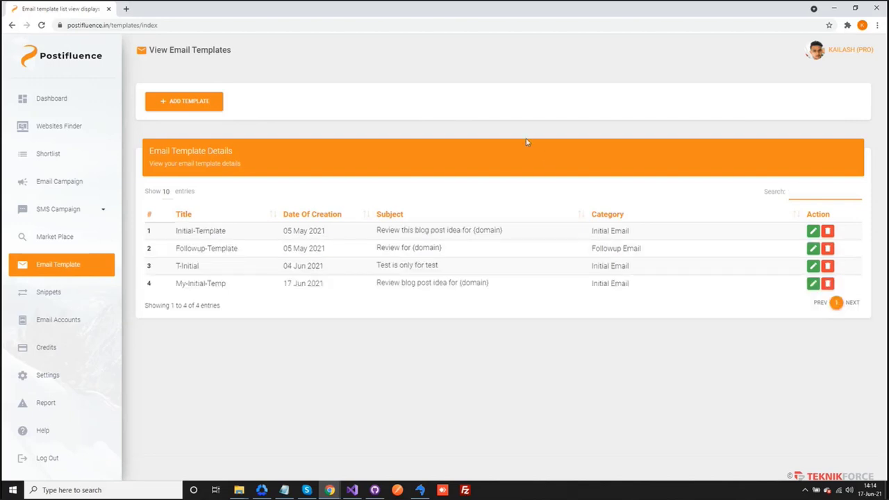